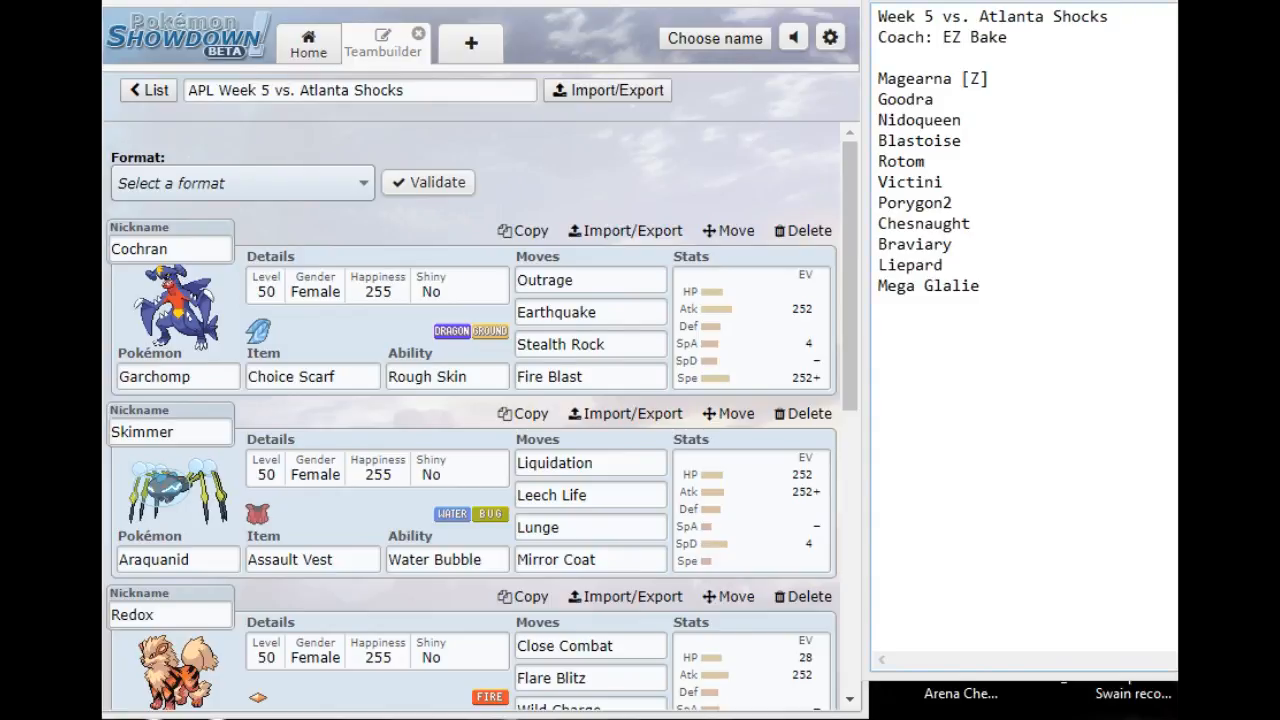
# Step: Scroll down the APL Week 5 team to bring Arcanine and Kabutops into view
pyautogui.click(360, 90)
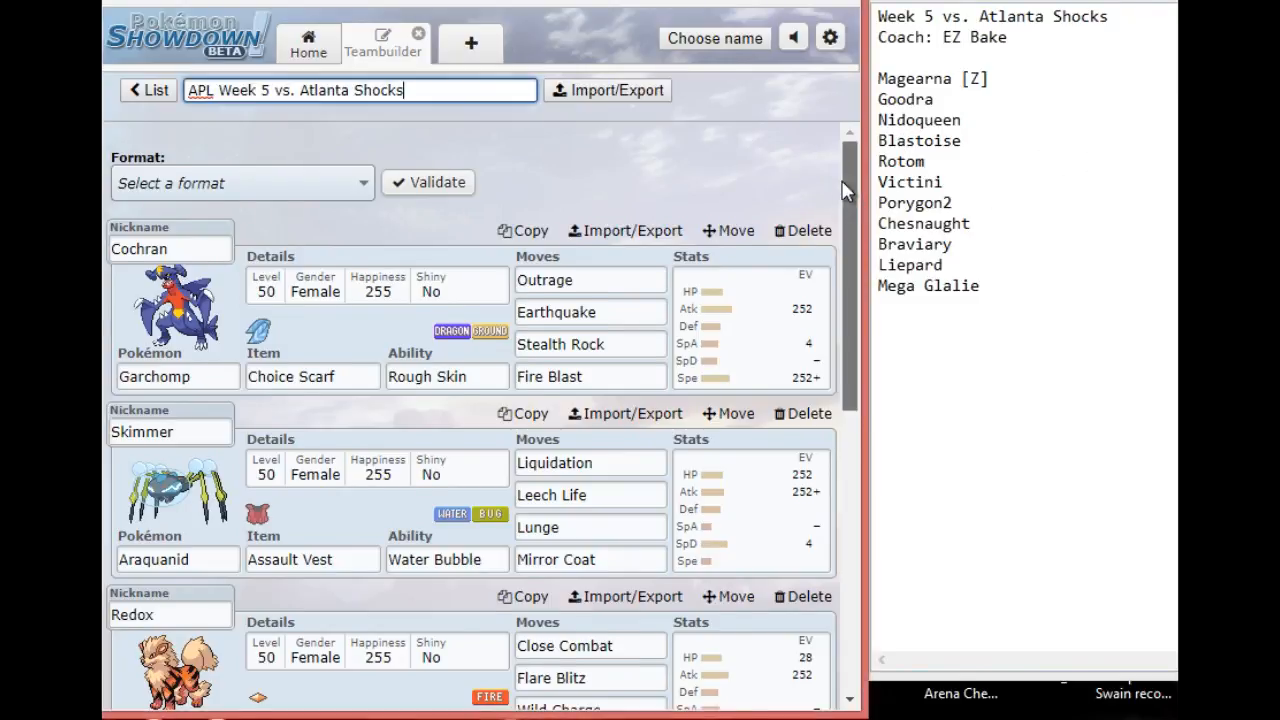
pyautogui.scroll(-3)
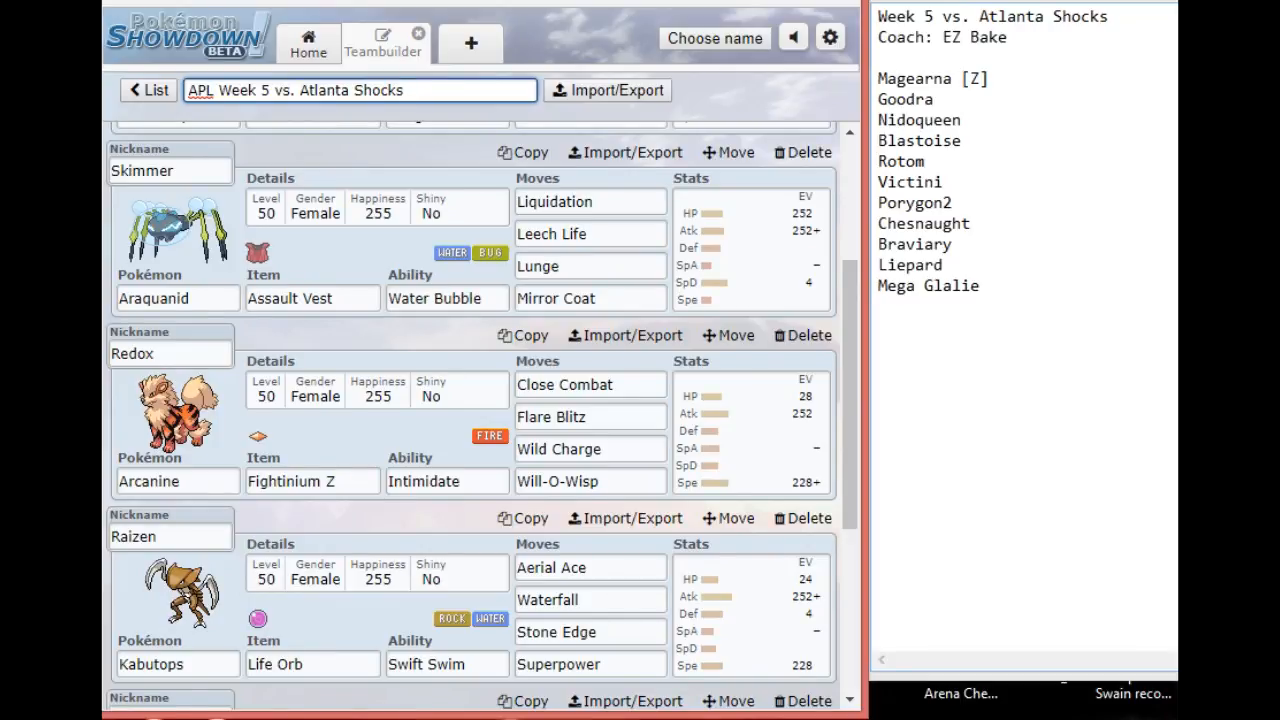
pyautogui.click(360, 90)
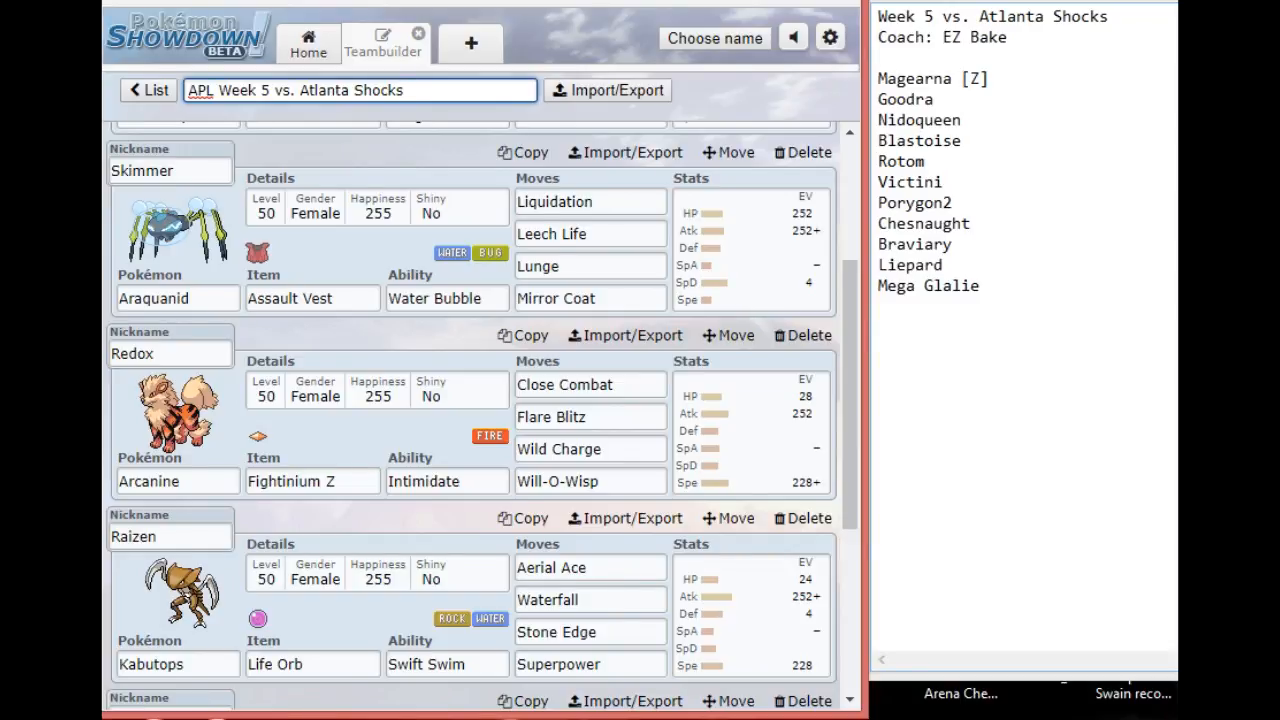
pyautogui.click(360, 90)
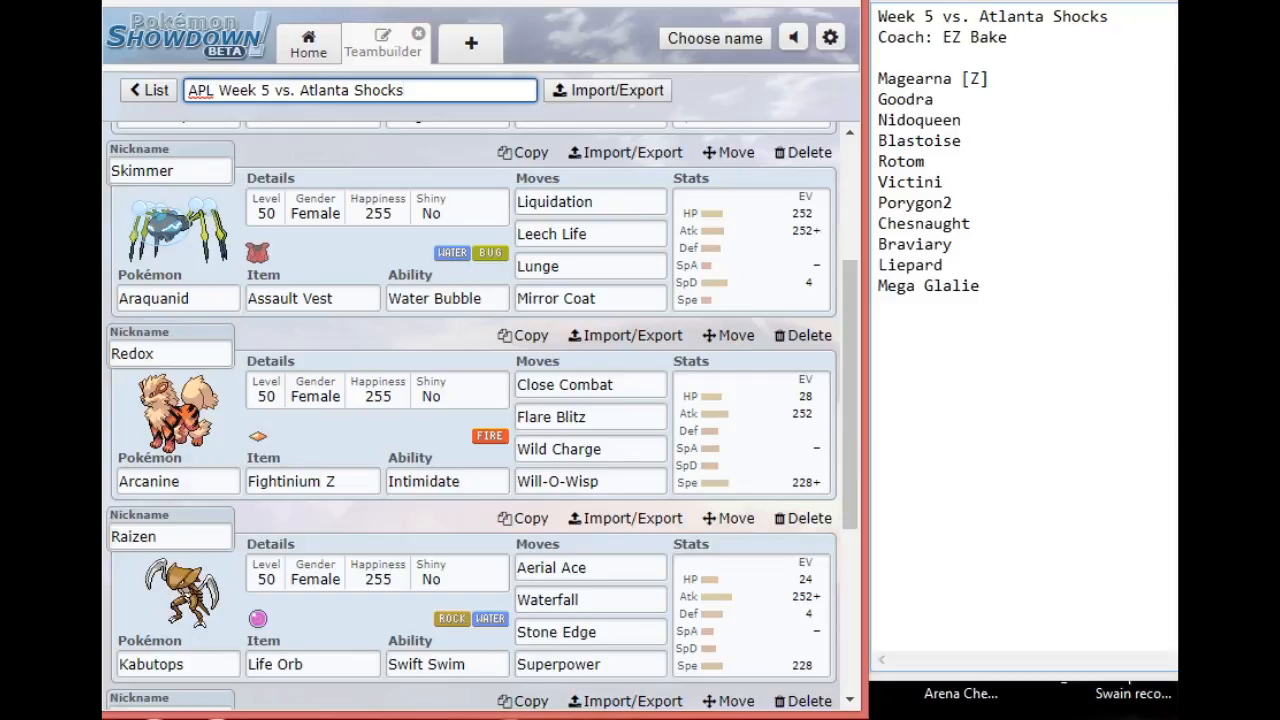
pyautogui.click(400, 90)
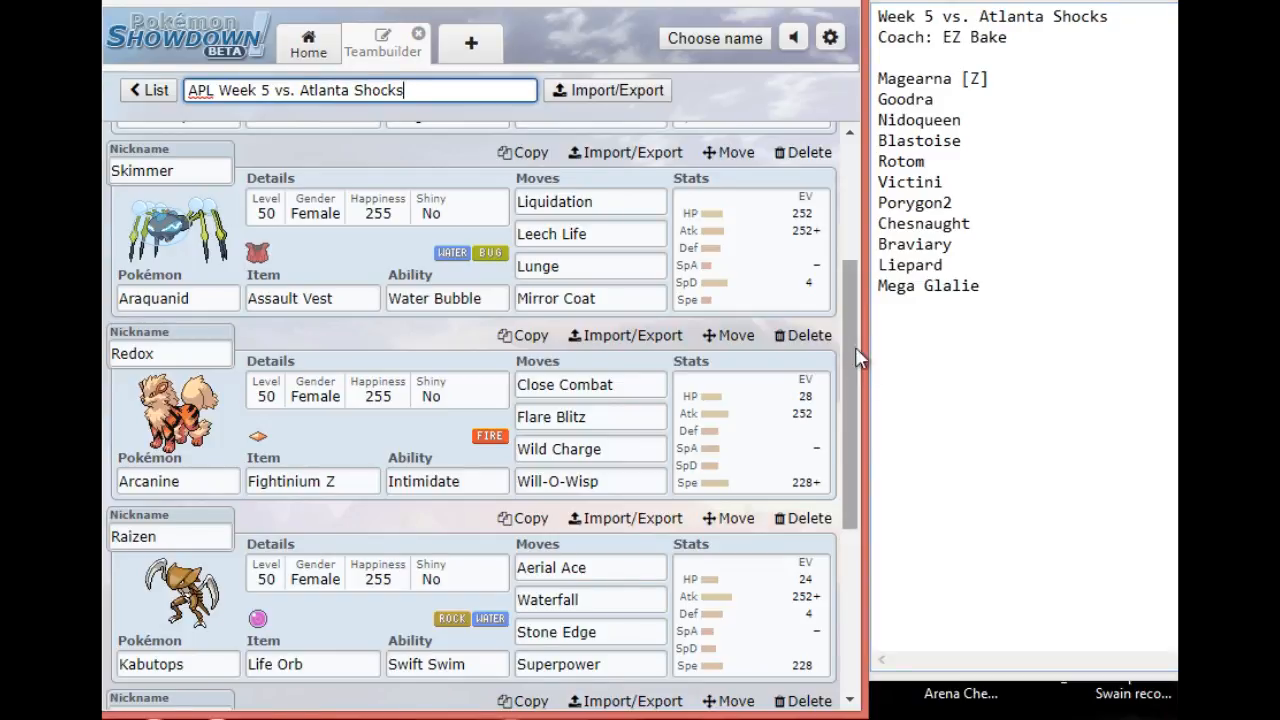
pyautogui.scroll(-3)
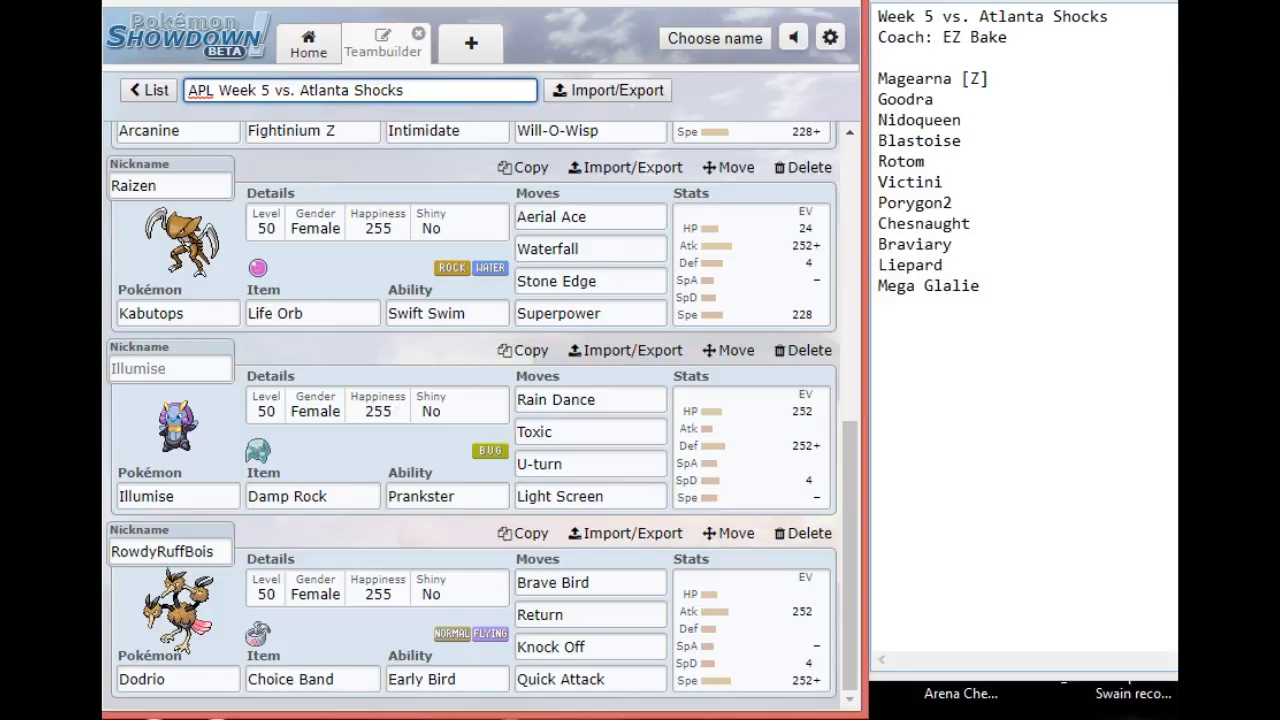
pyautogui.click(360, 90)
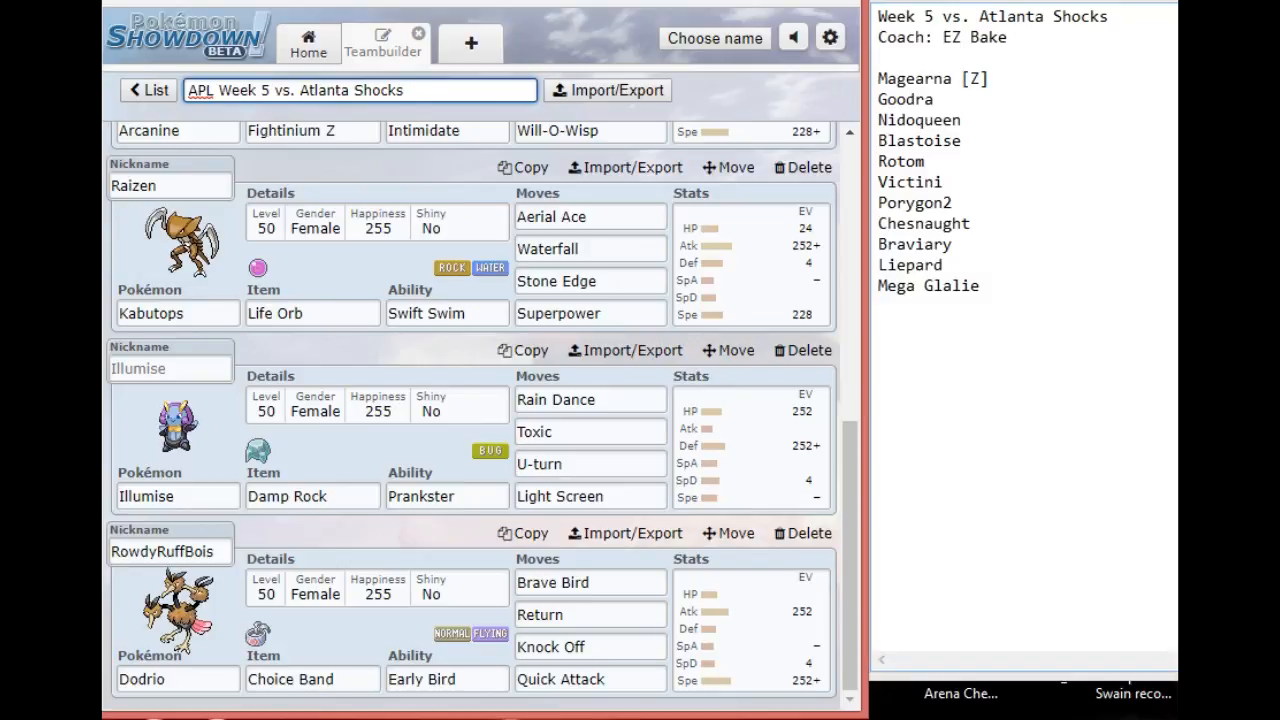
pyautogui.click(360, 90)
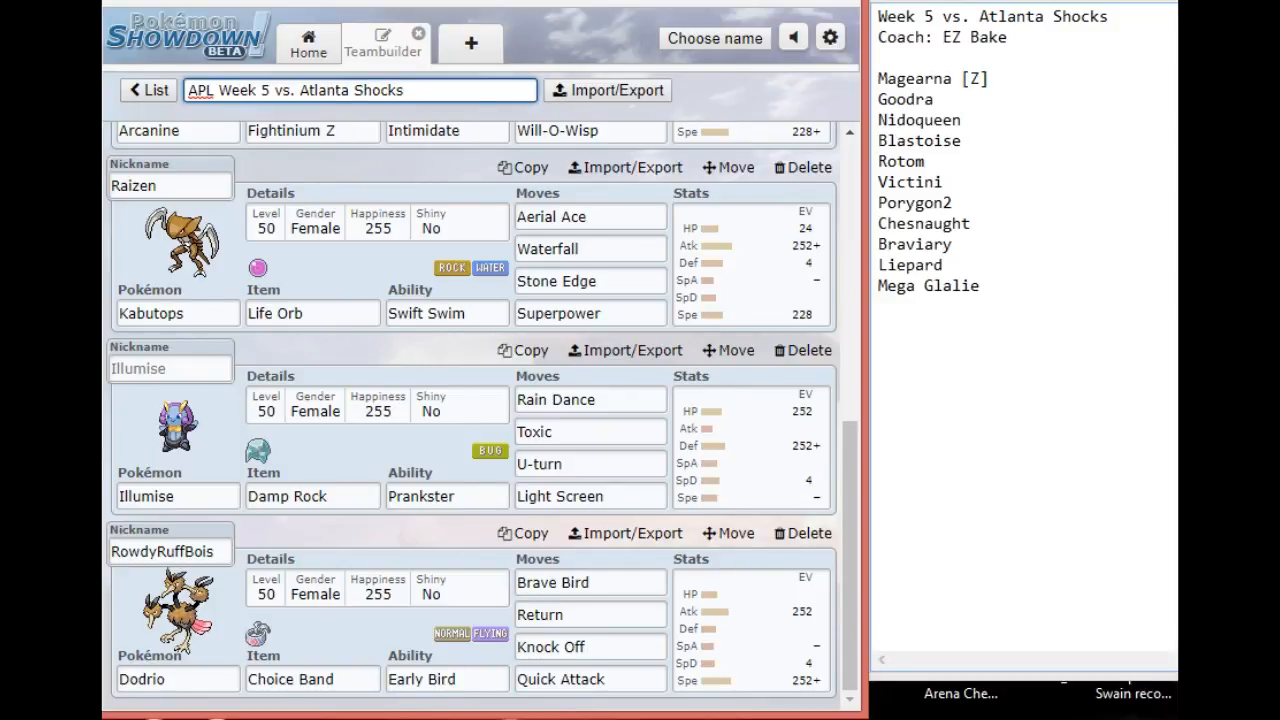
pyautogui.click(360, 90)
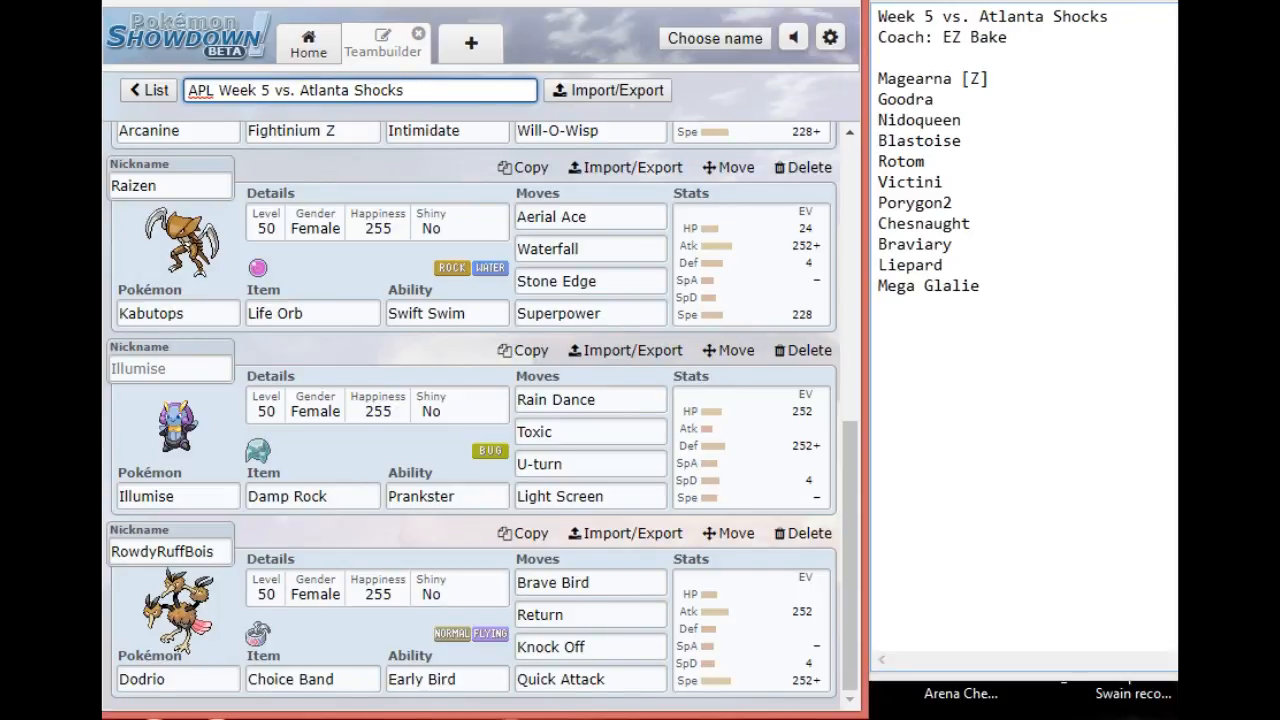
pyautogui.click(360, 90)
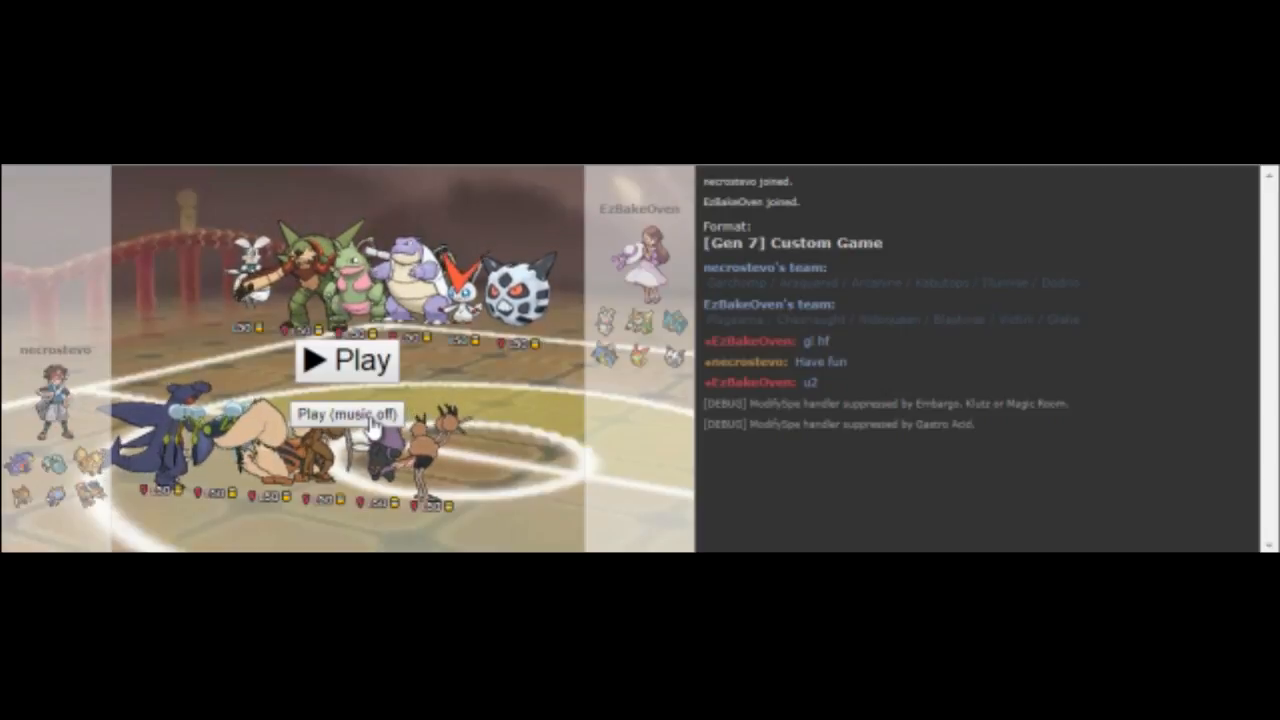
# Step: Start the Gen 7 Custom Game battle with music off, sending out Skimmer the Araquanid
pyautogui.click(345, 360)
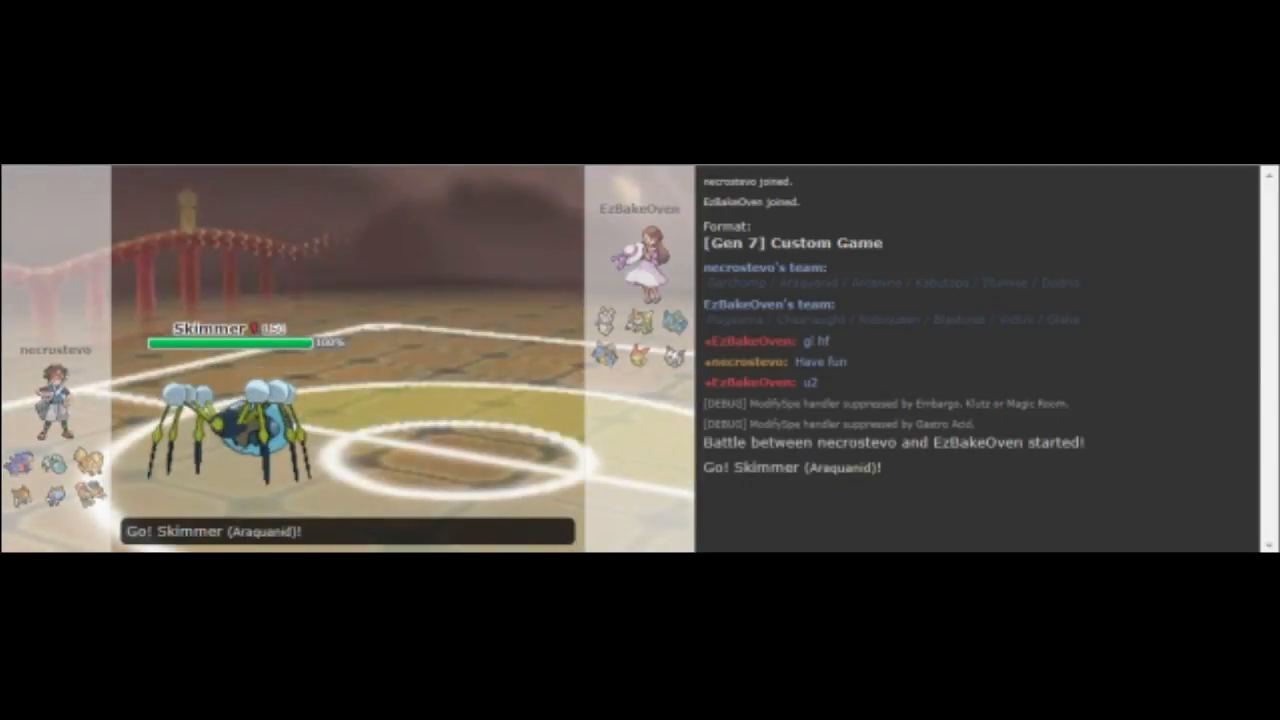